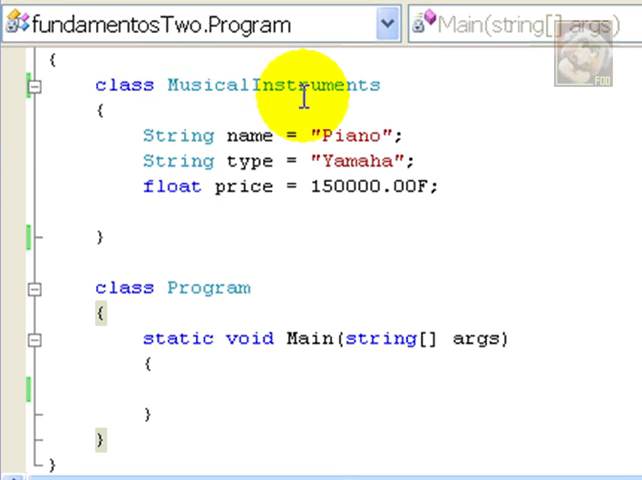
mouse_move(255, 210)
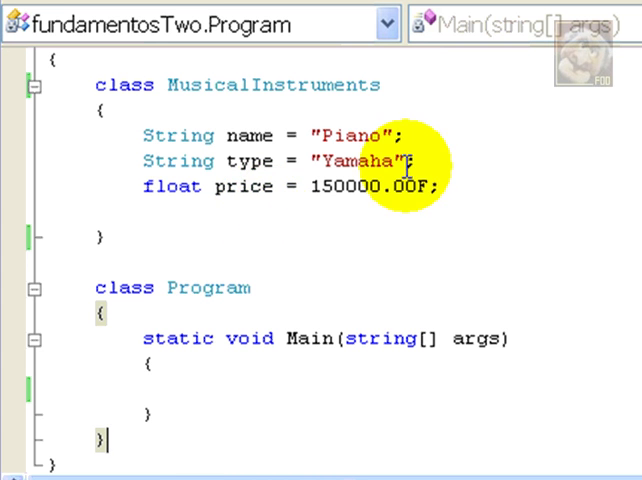
mouse_move(485, 85)
text(public)
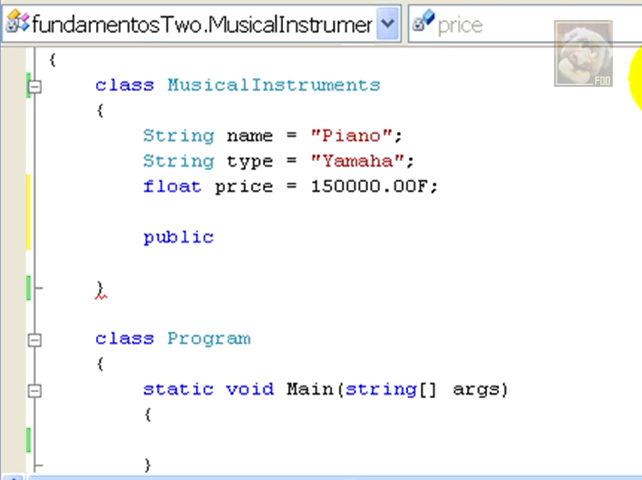
Write public String getName() { return this.name; } in the MusicalInstruments class
click(224, 237)
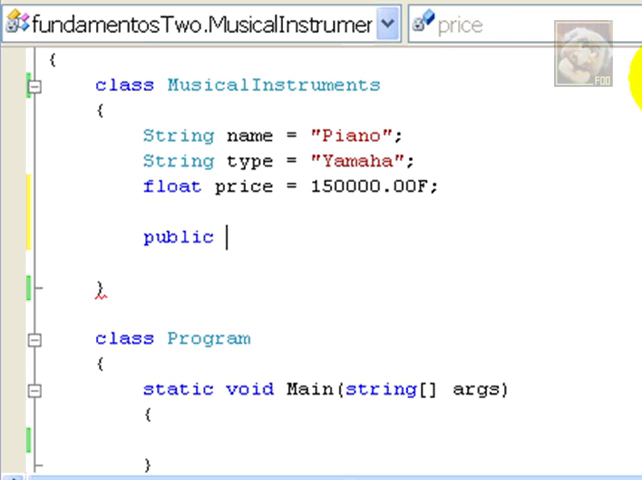
text(String)
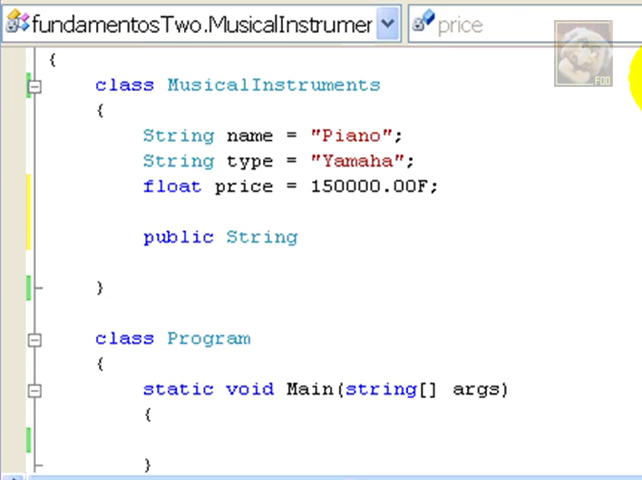
click(310, 237)
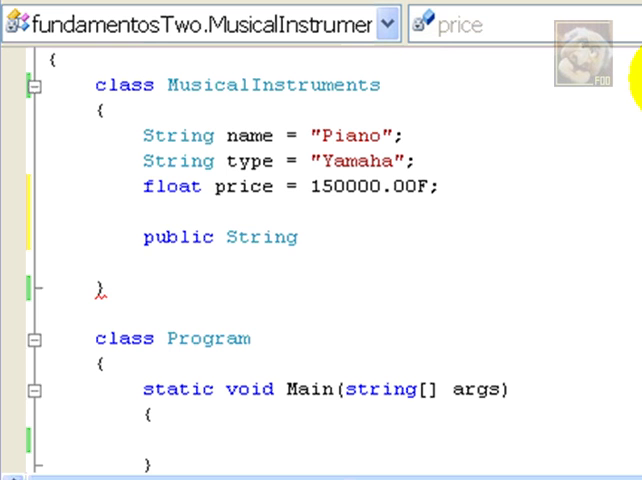
text(getName()
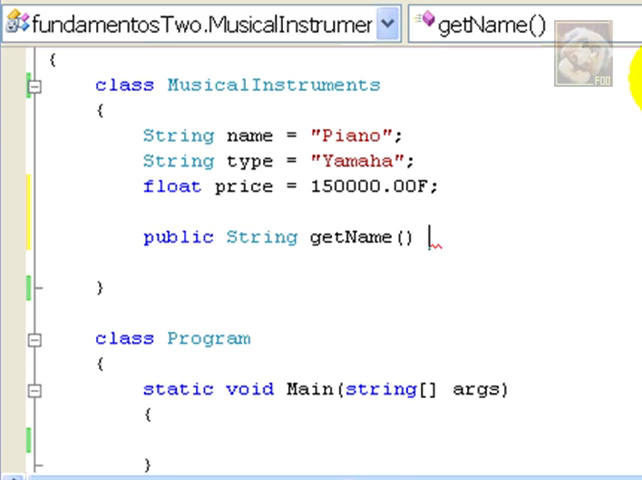
text({)
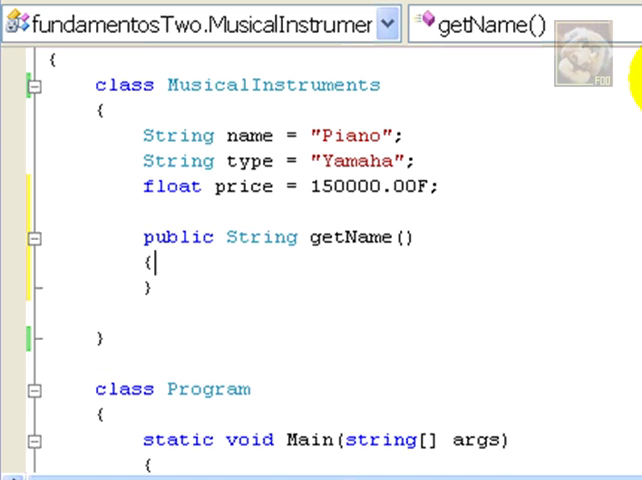
text(this)
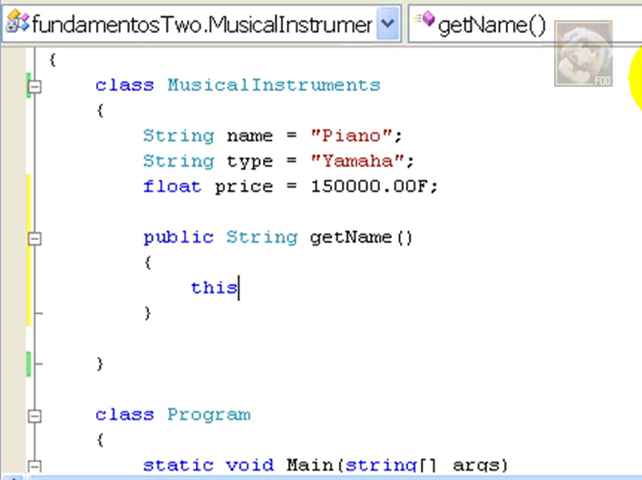
text(.)
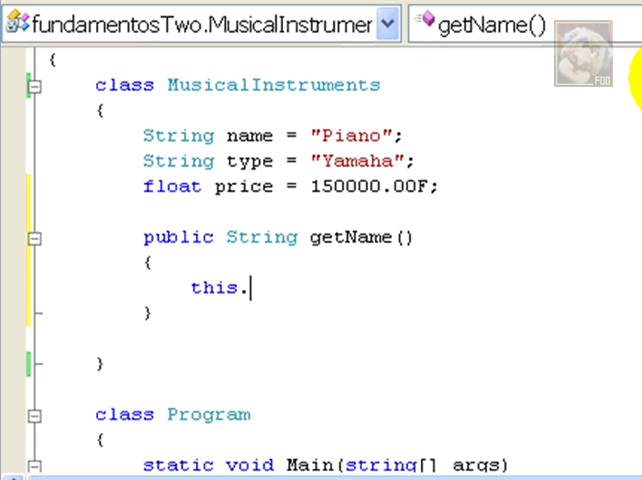
text(name;)
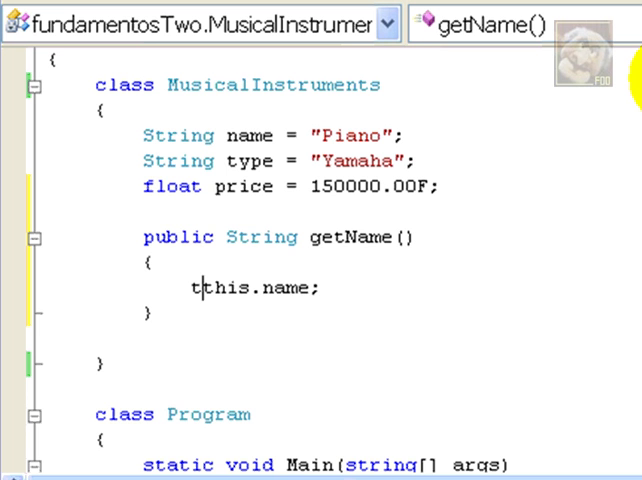
text(return)
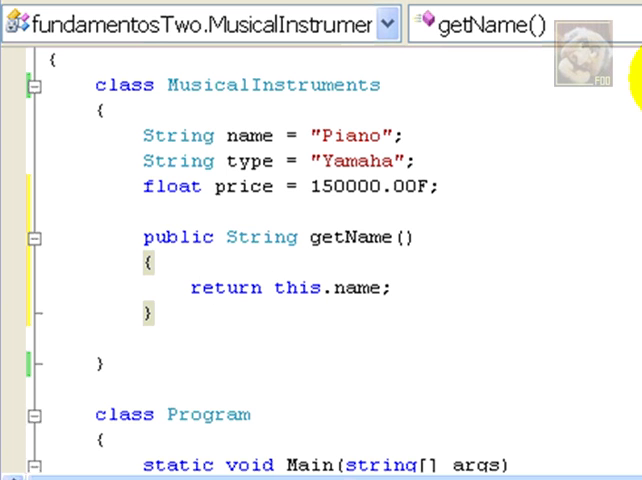
Rename copies of getName to getType and getPrice, with getPrice returning float
click(152, 312)
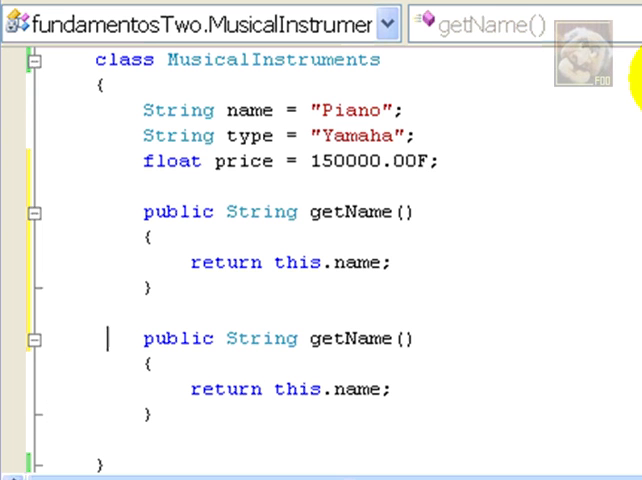
double_click(368, 338)
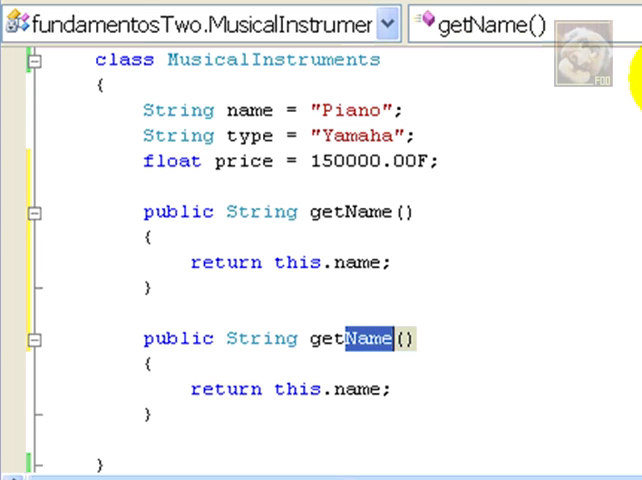
text(Type)
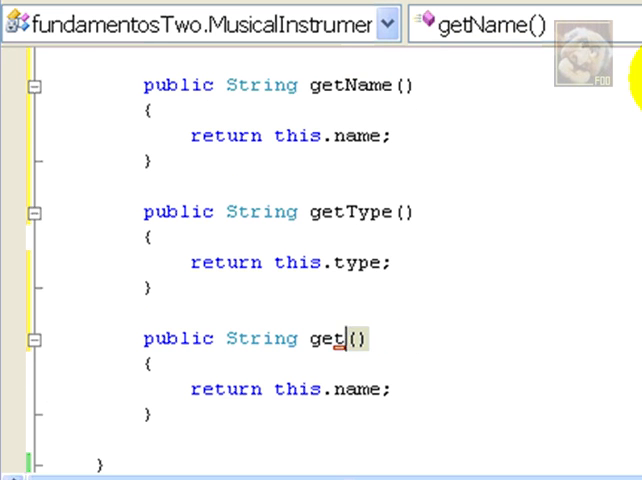
text(Price)
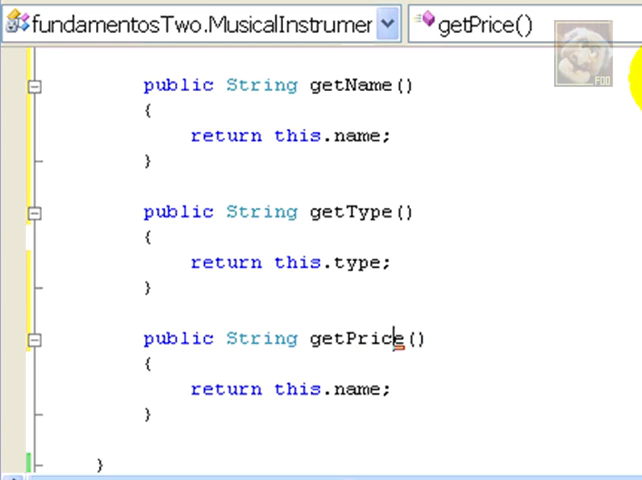
double_click(261, 339)
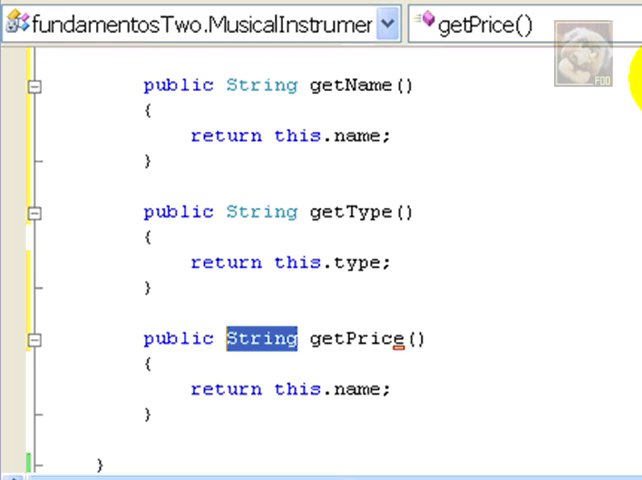
text(floa)
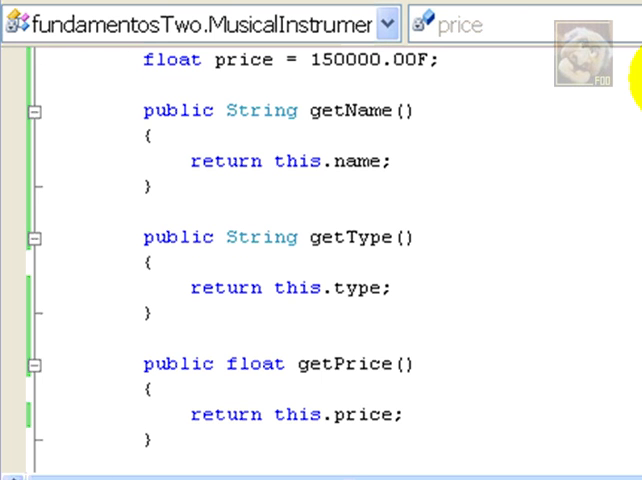
Type public void setName(String n) { this.name = n; } below getPrice
scroll(down, 3)
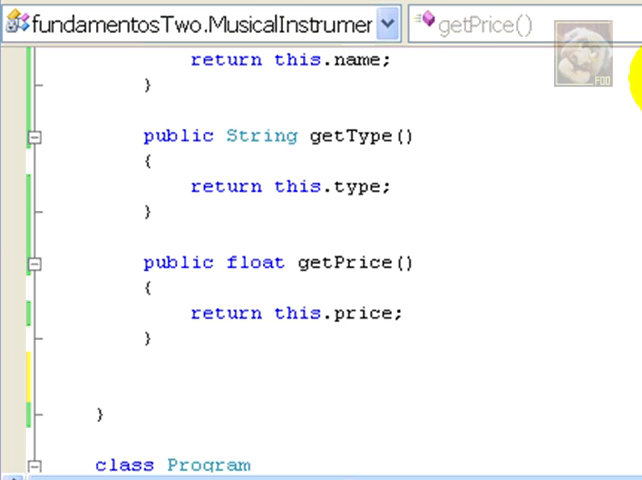
text(publiv)
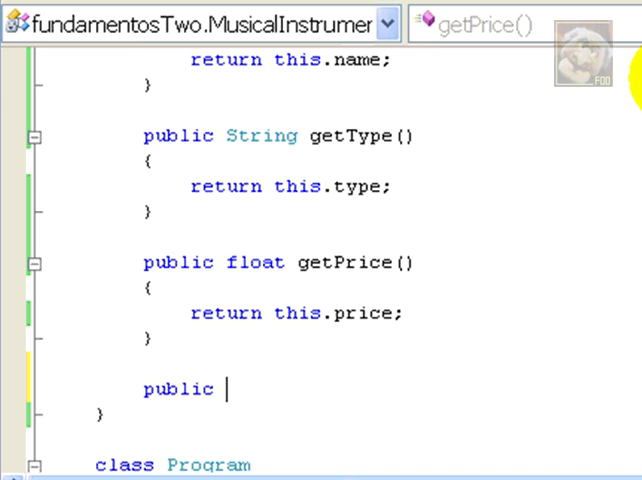
text(void)
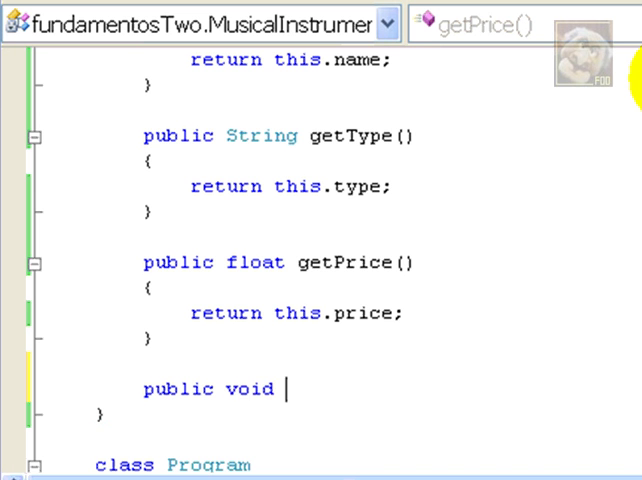
text(set)
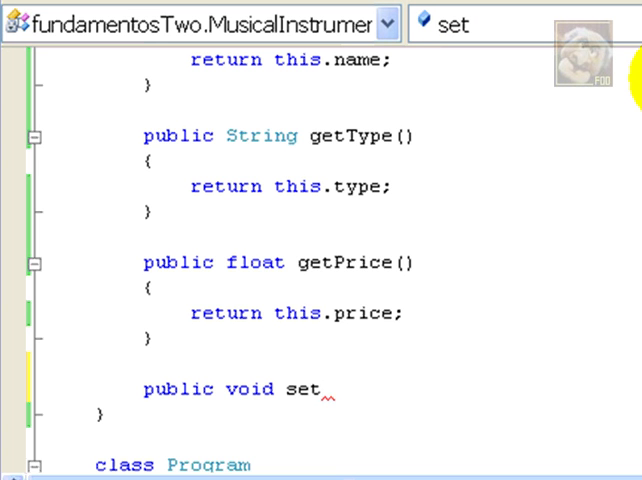
text(Name()
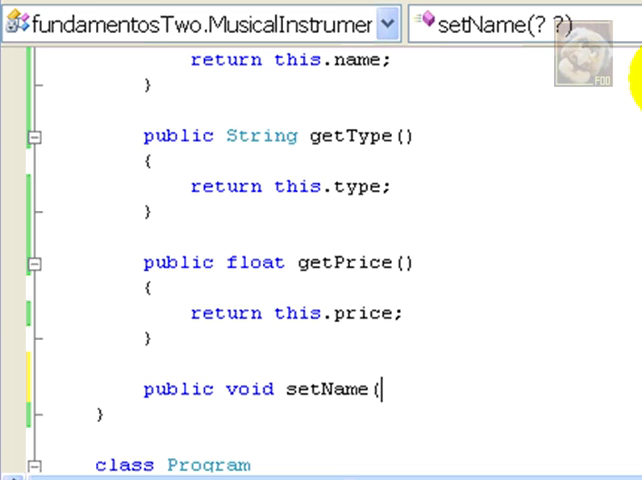
text(String)
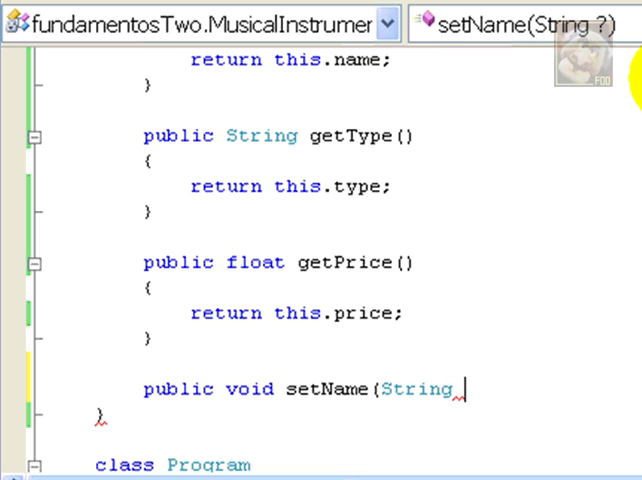
text(n))
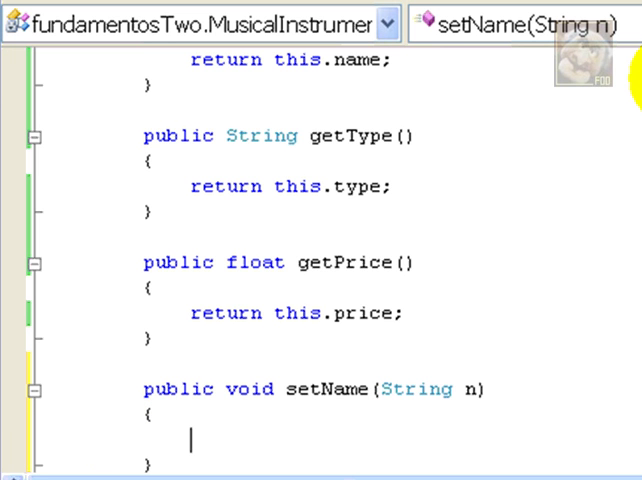
text(this.)
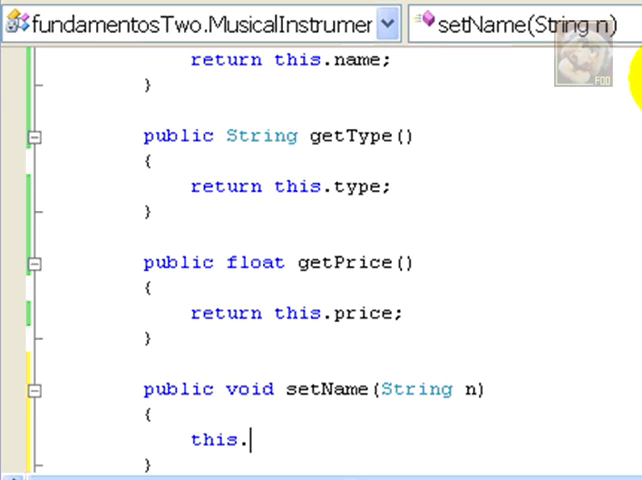
text(name)
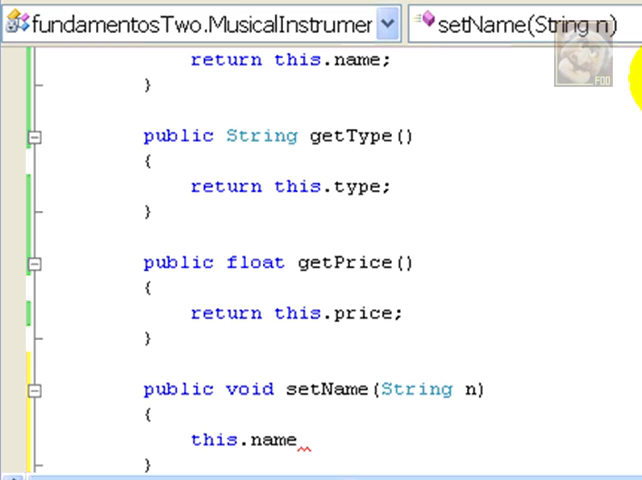
text(= n;)
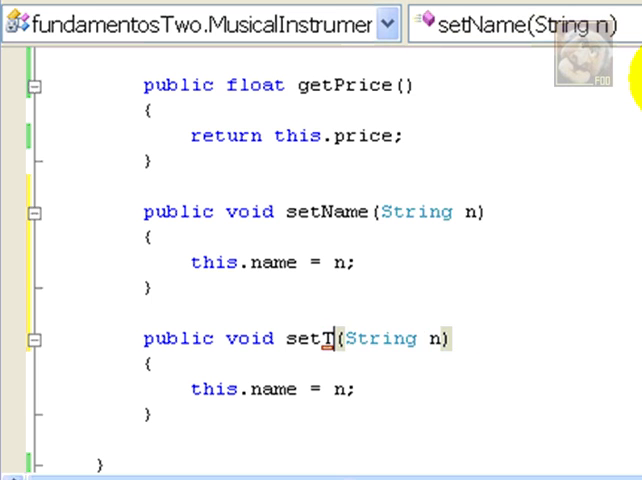
Turn a setName copy into setType(String t) assigning this.type = t
text(ype)
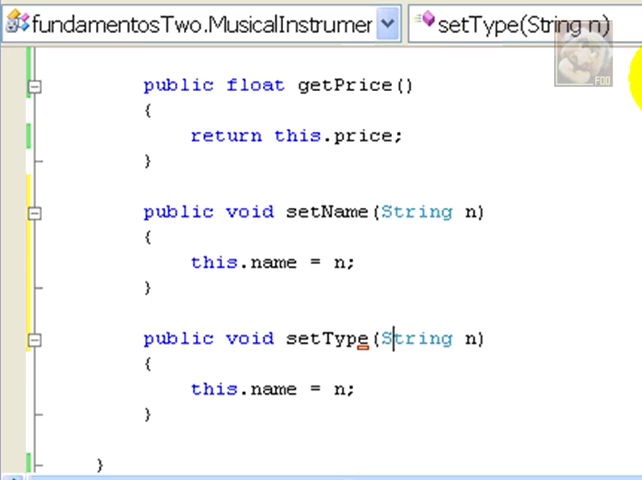
text(t)
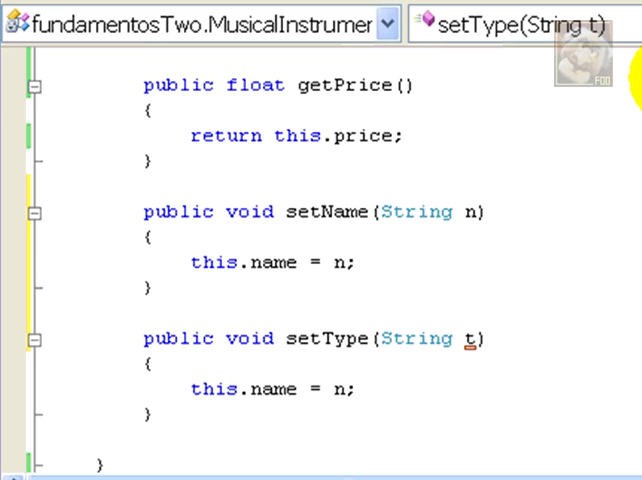
click(345, 389)
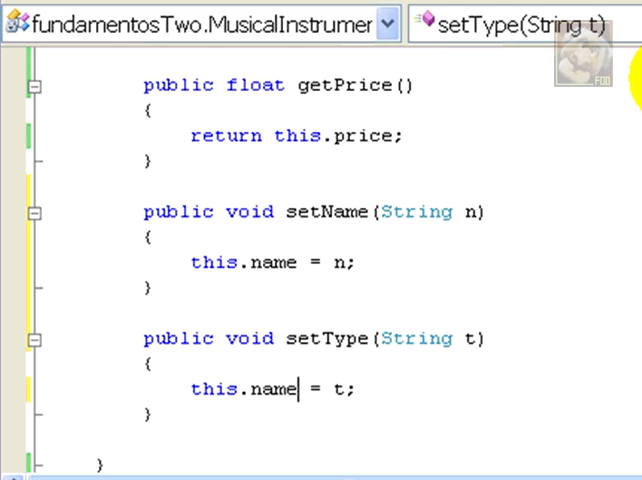
text(type)
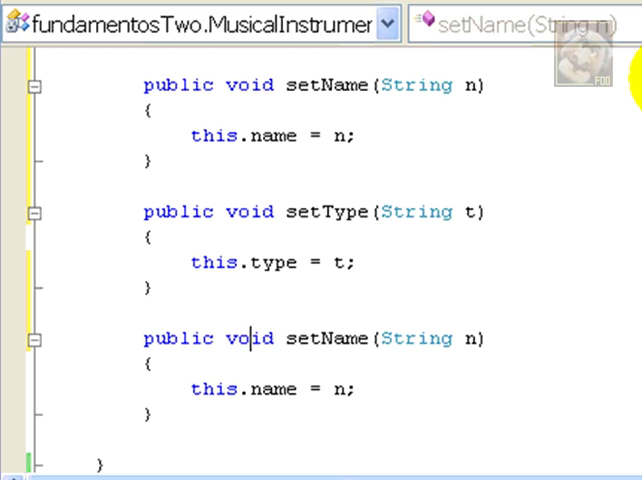
Turn another copy into setPrice(float f) assigning the price field
double_click(344, 338)
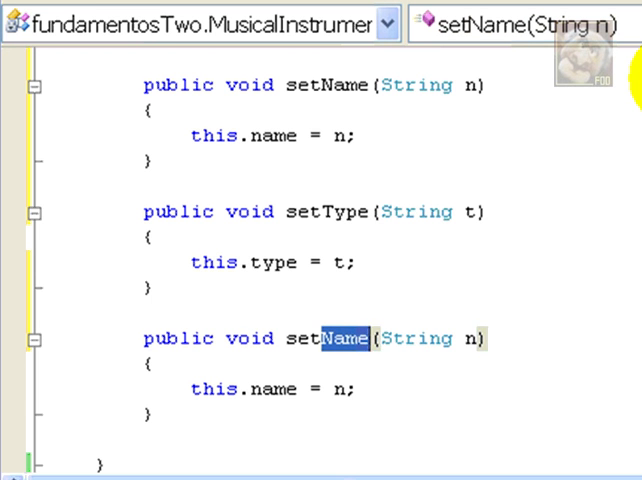
text(Price)
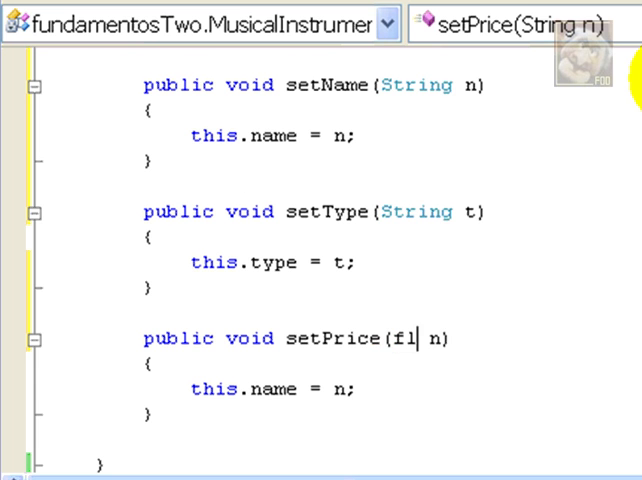
text(oat)
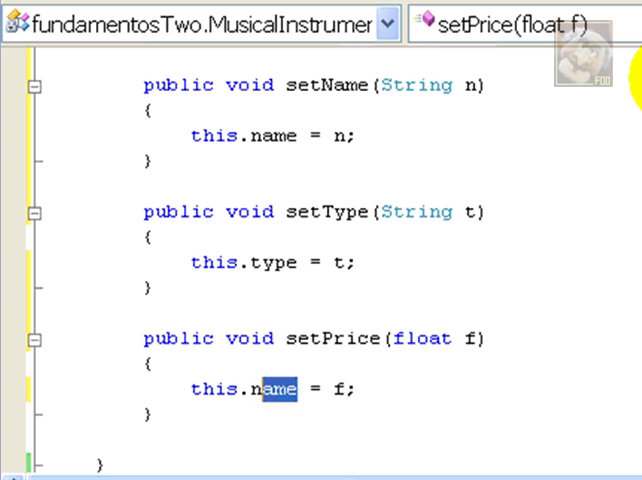
text(p)
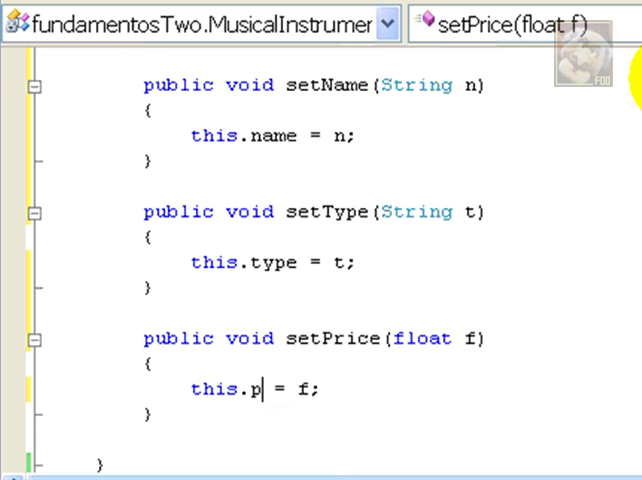
text(rice)
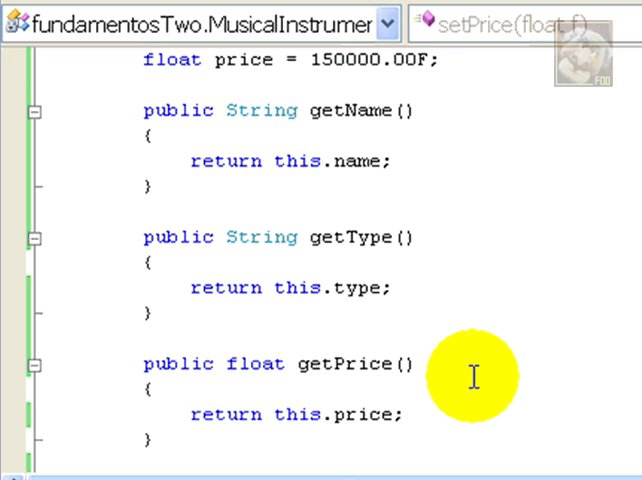
mouse_move(385, 110)
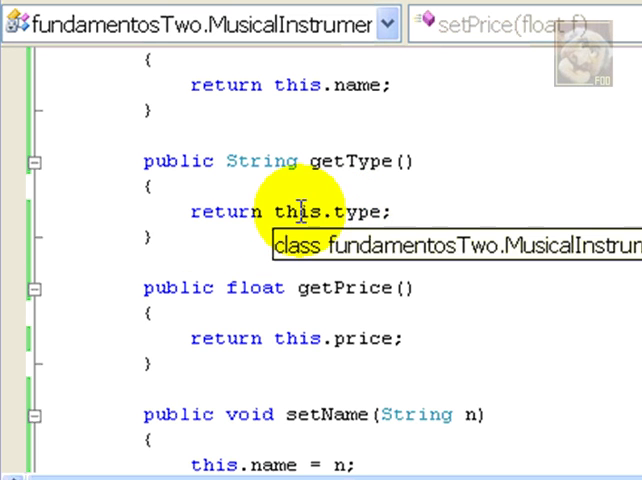
mouse_move(475, 285)
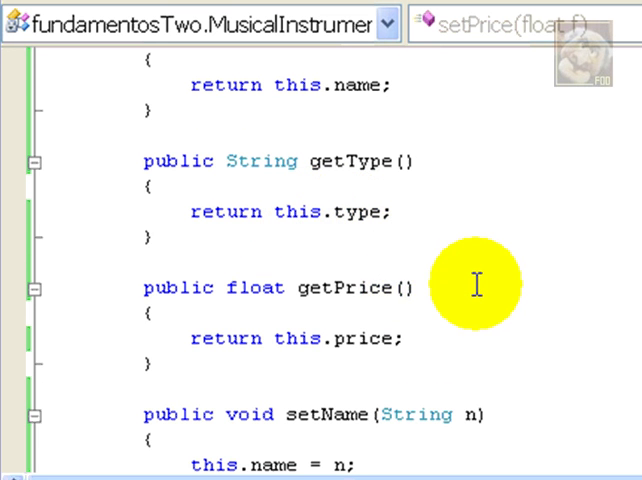
scroll(down, 3)
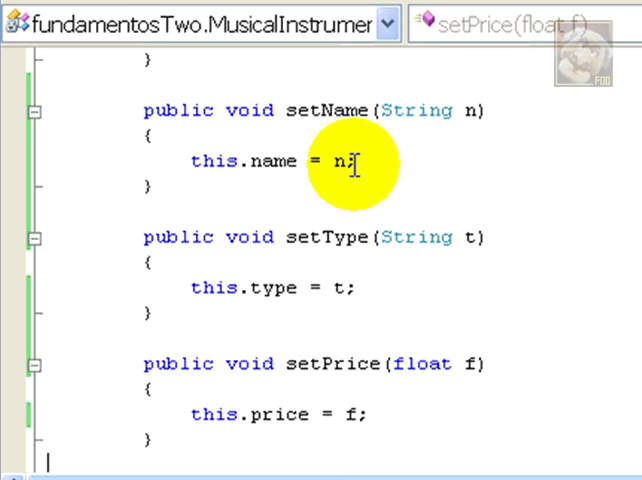
mouse_move(437, 363)
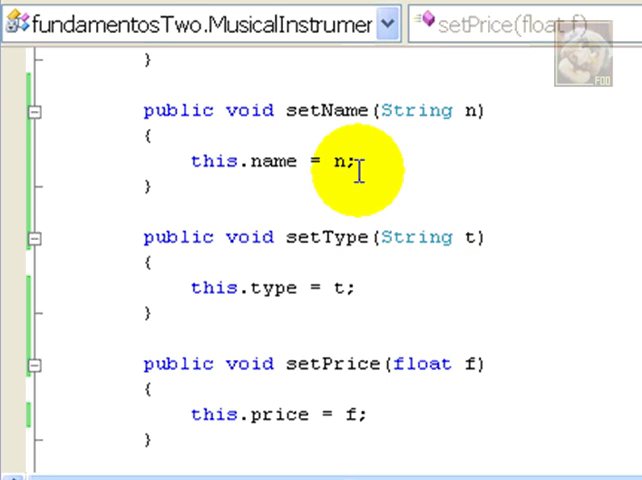
mouse_move(447, 110)
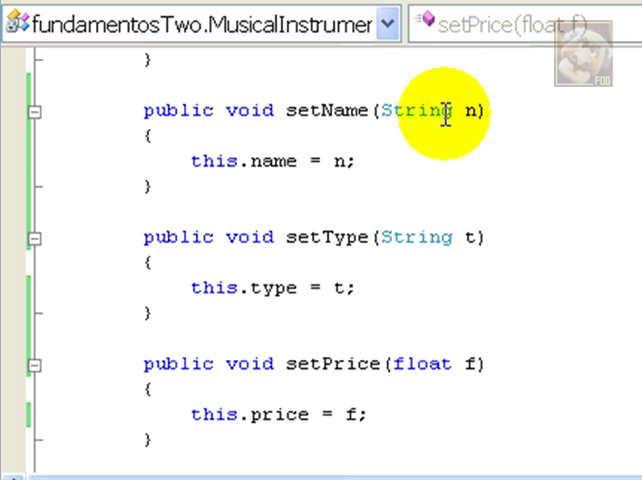
mouse_move(335, 310)
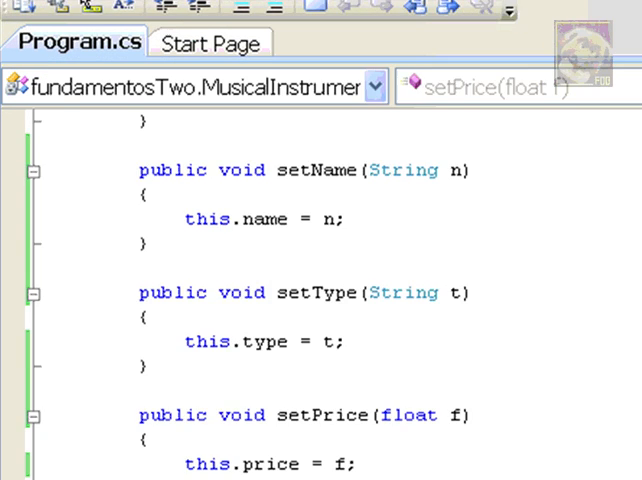
Declare MusicalInstruments mi1 = new MusicalInstruments(); inside Main
scroll(down, 3)
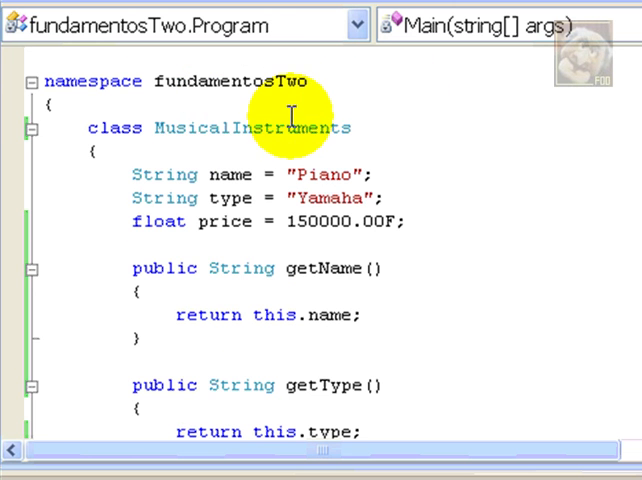
double_click(249, 127)
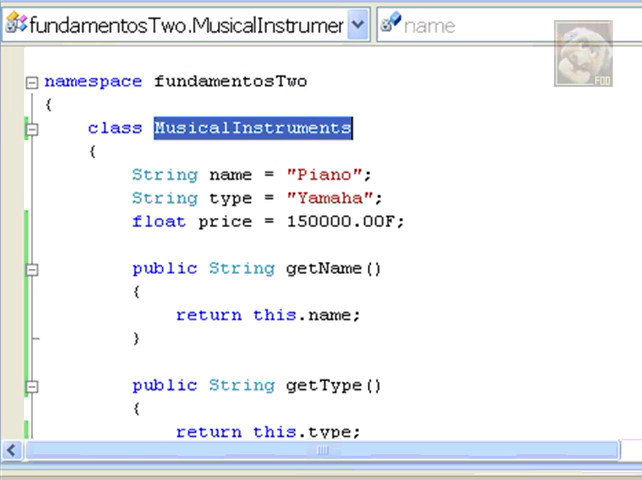
scroll(down, 3)
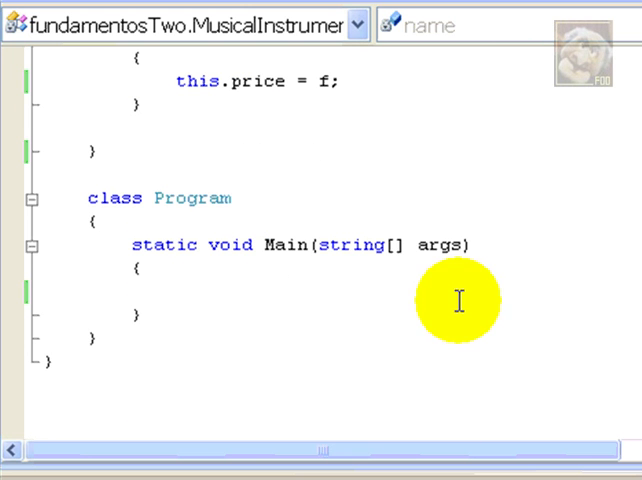
text(MusicalInstruments)
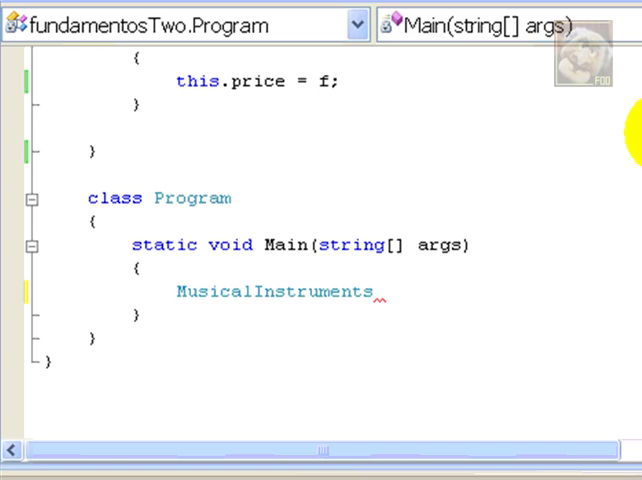
click(383, 292)
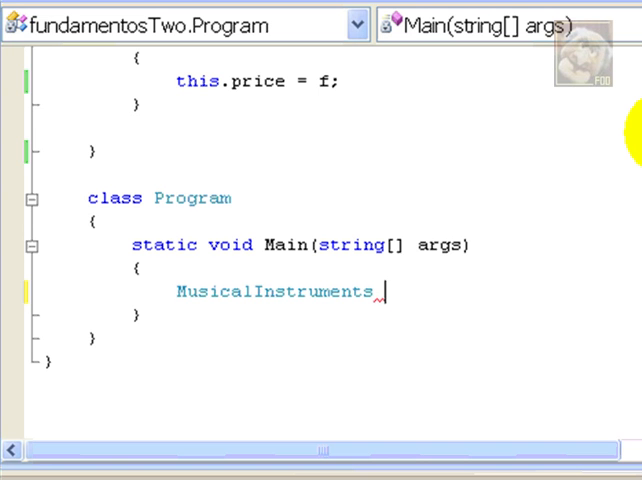
text(mi1 =)
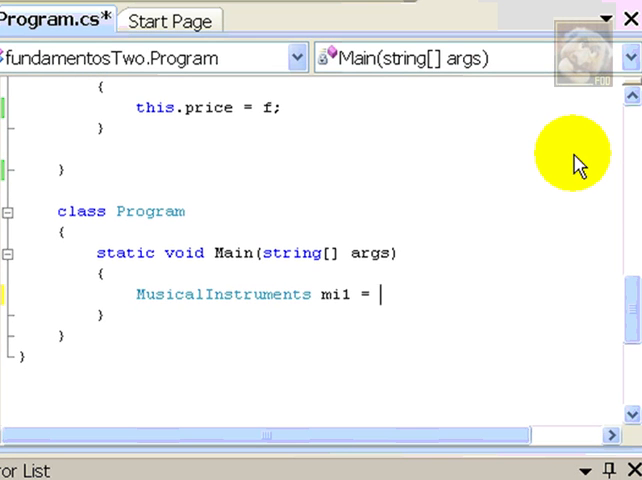
text(new)
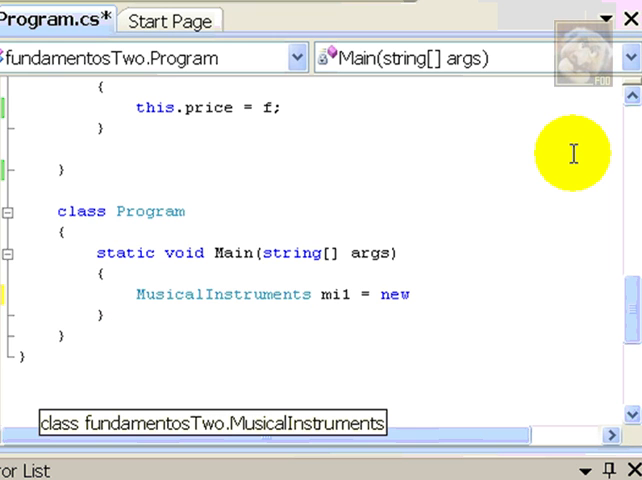
text(MusicalInstruments();)
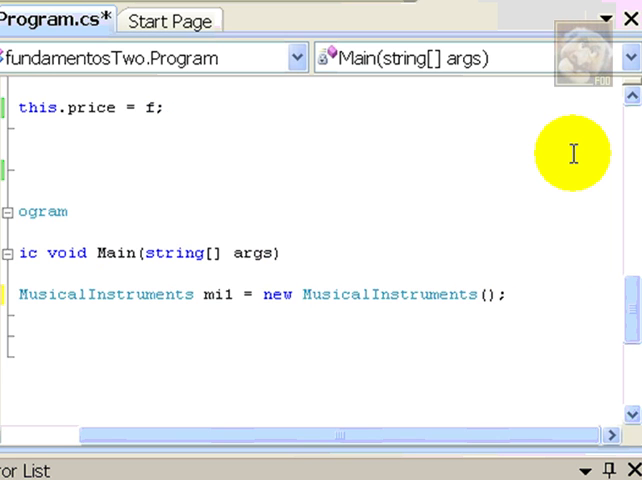
click(507, 294)
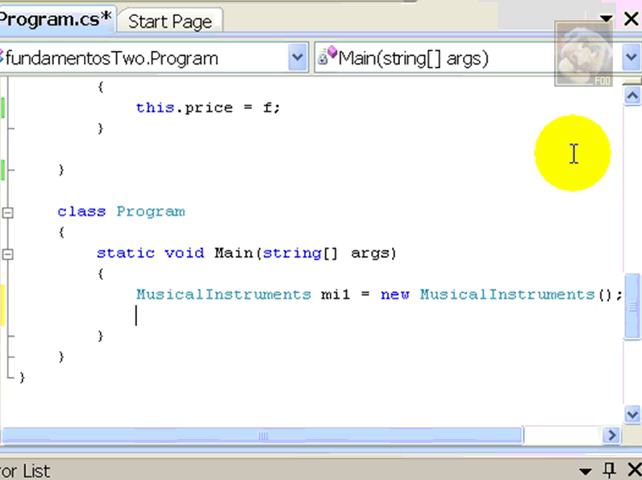
scroll(up, 3)
text(MusicalInstruments mi2 = new MusicalInstruments();)
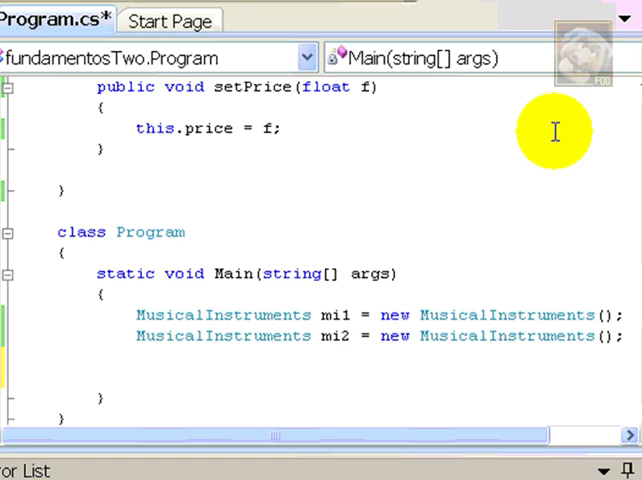
Start a new statement below the object declarations, typing m1
click(135, 378)
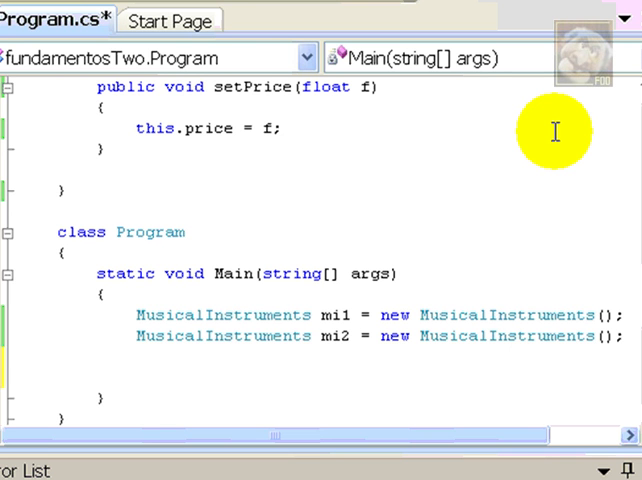
text(m1)
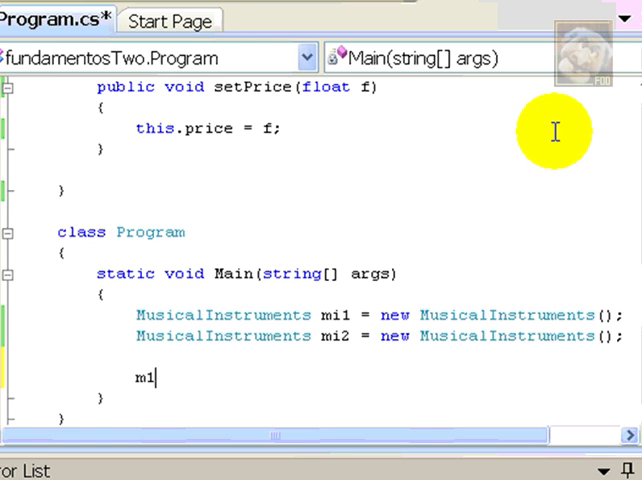
Have Main call mi1.setName("Piano")
text(i.)
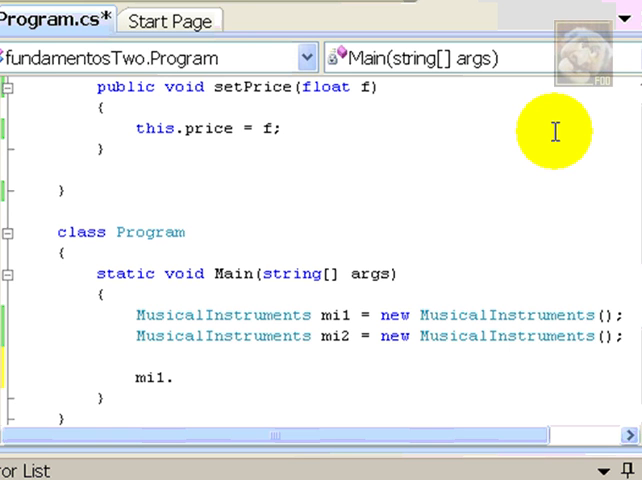
click(170, 377)
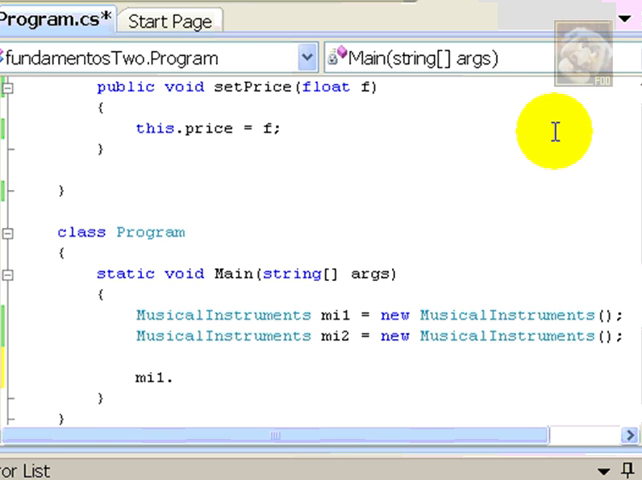
text(set)
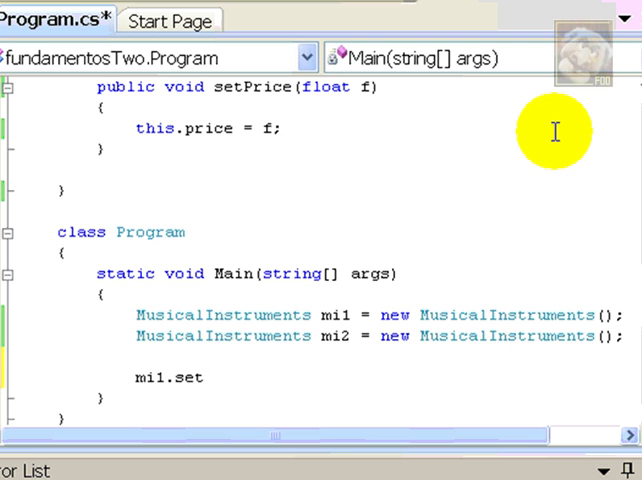
text(Name()
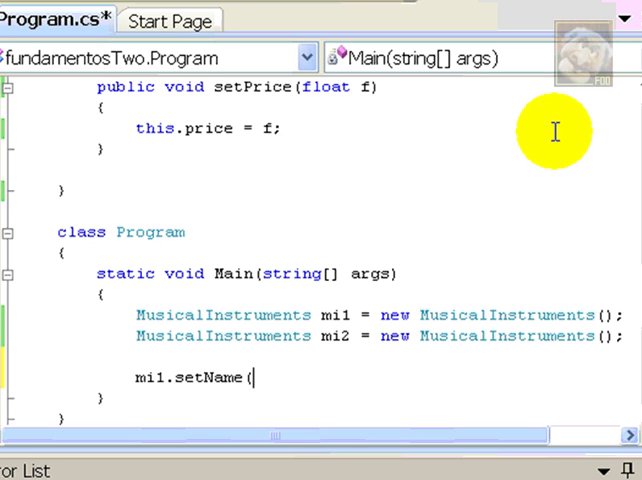
text(")
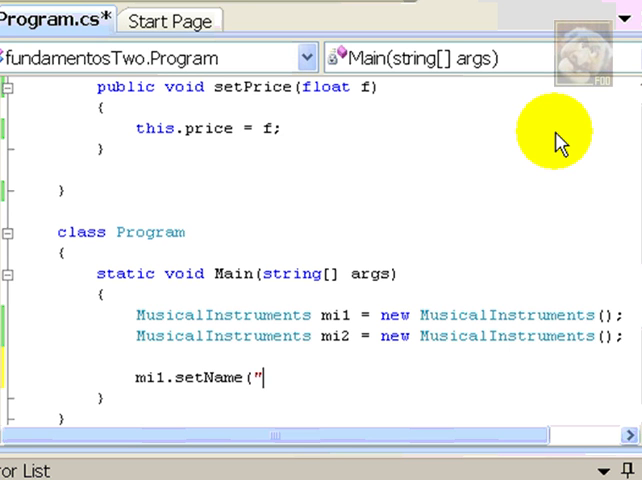
text(Piano)
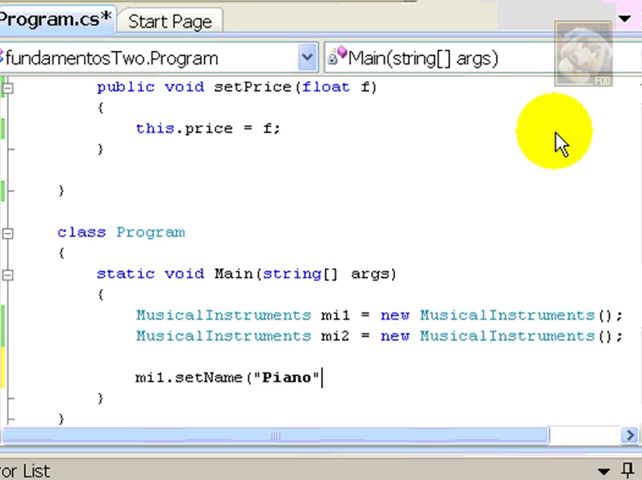
text();)
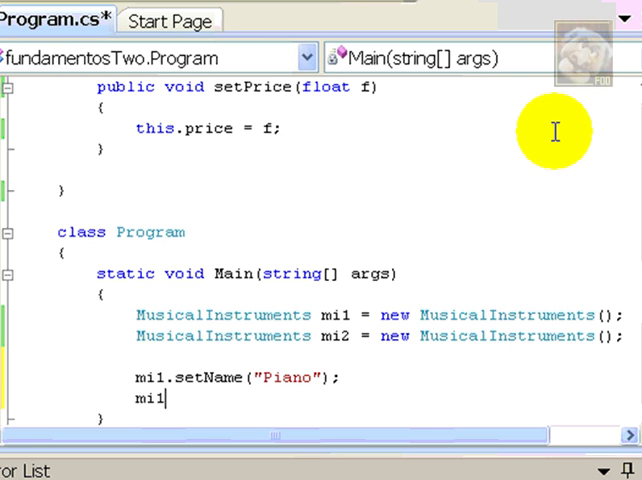
text(.setType("Yamaha")
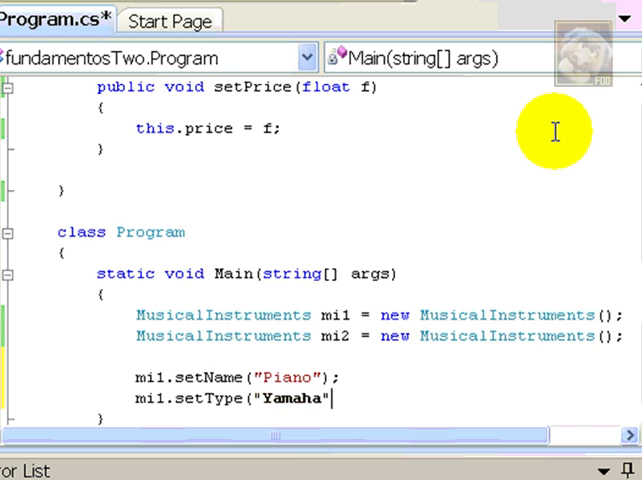
Add mi1.setPrice with the price value 150000.00F
scroll(down, 3)
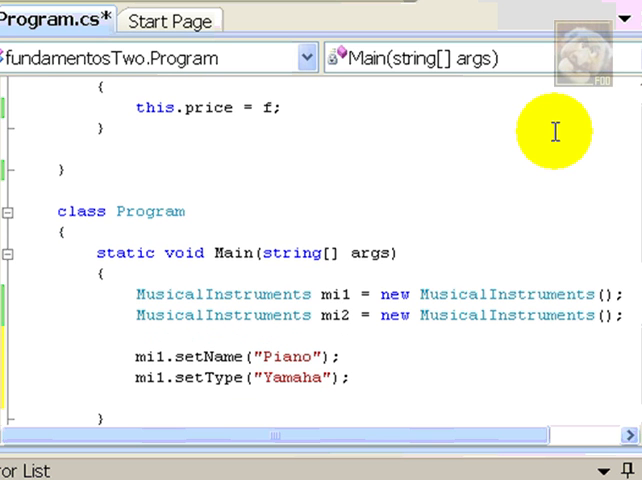
text(mi1.setP)
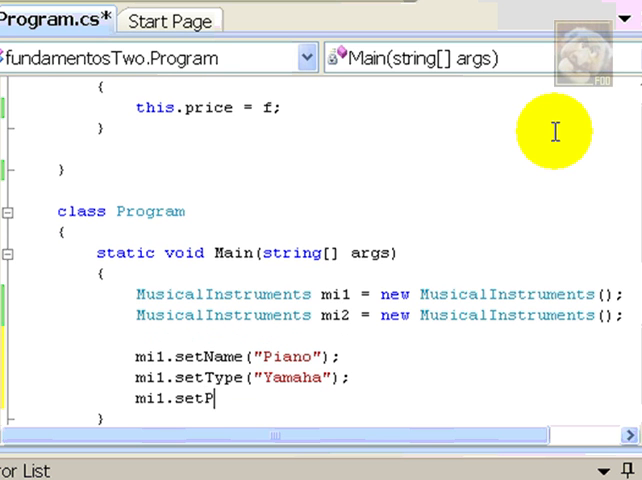
text(rice()
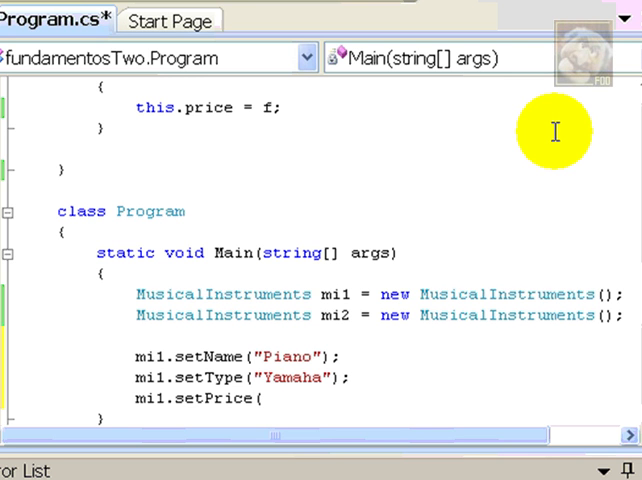
text(1)
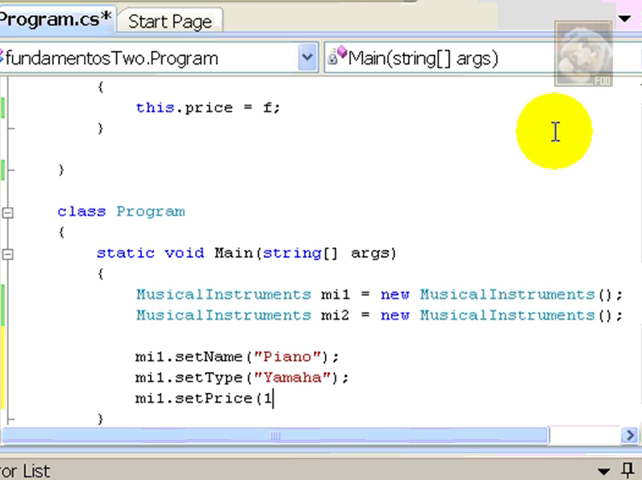
text(50000.00F);)
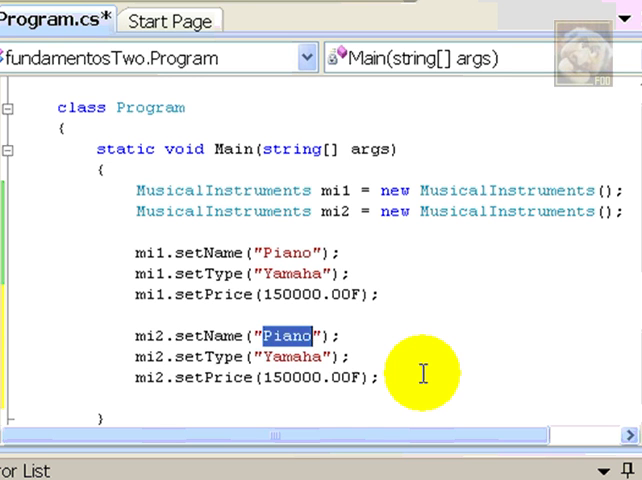
Replace mi2's copied values with name Violin and type Stradivarious
text(Violin)
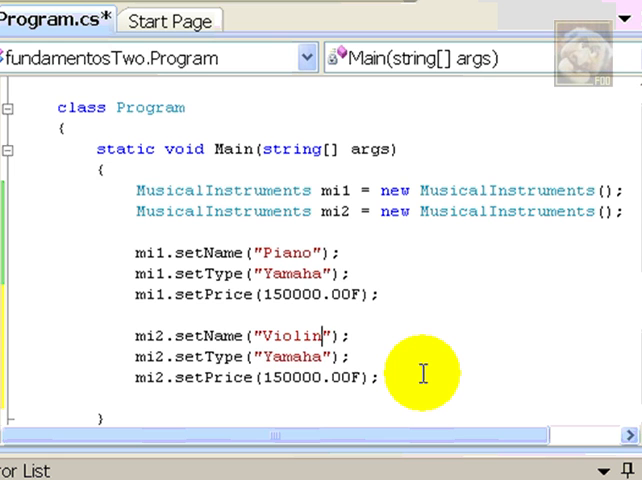
double_click(291, 356)
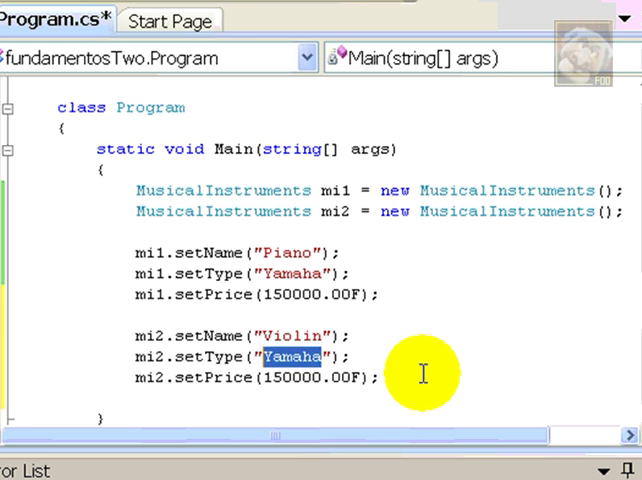
text(Stradivarious)
click(257, 377)
text(4)
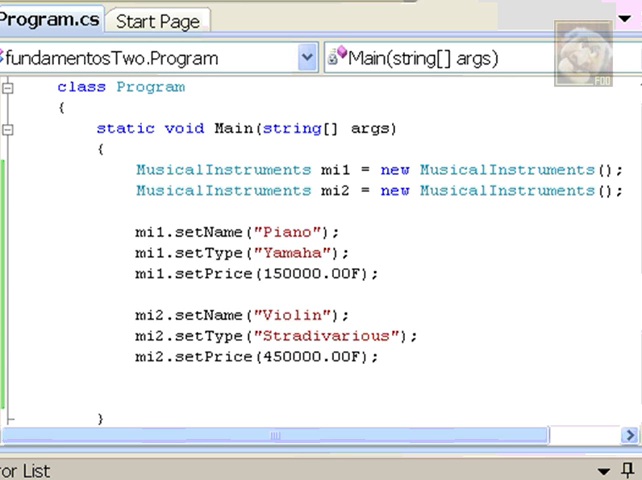
Add Console.WriteLine(mi1.getName()); at the end of Main
text(Con)
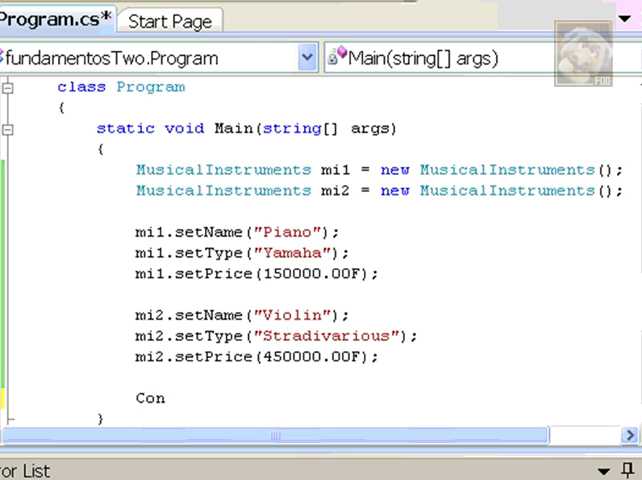
text(sole.wr)
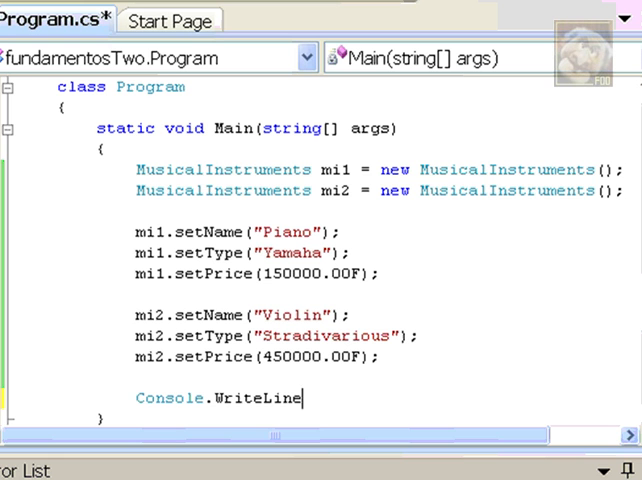
text(()
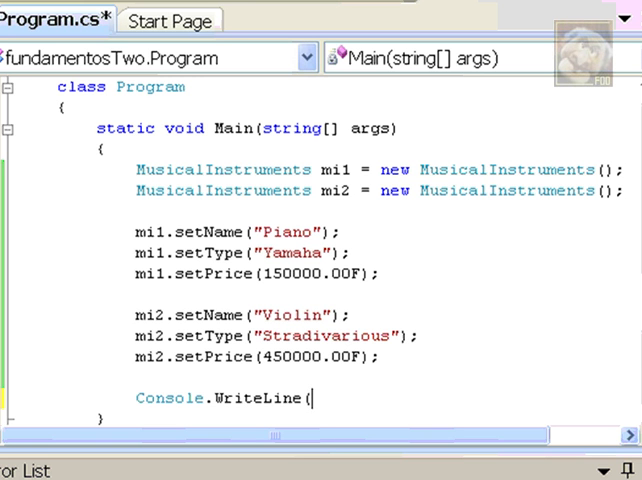
text(mi1)
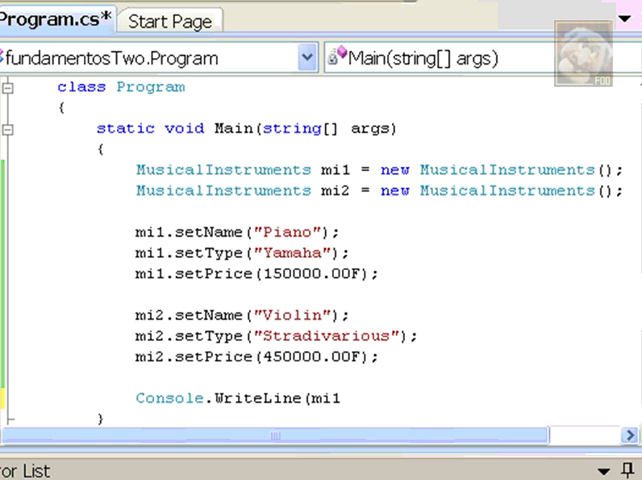
text(.getName()
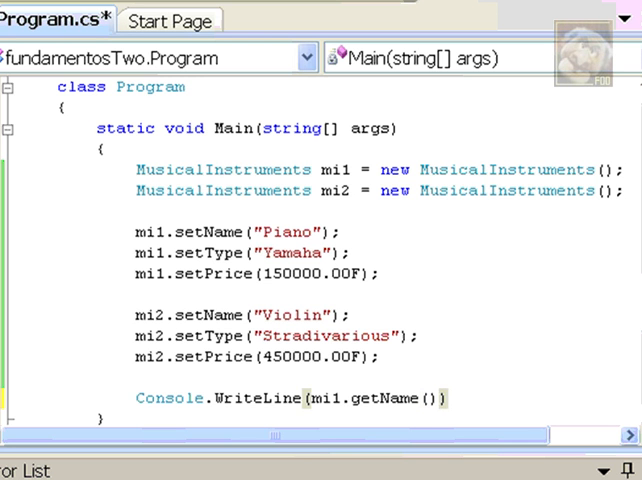
text(;)
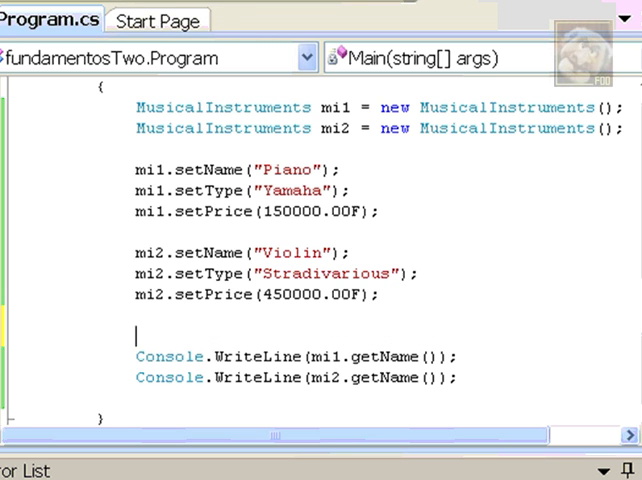
Insert Console.WriteLine("Hello..."); above the name-printing lines
text(Con)
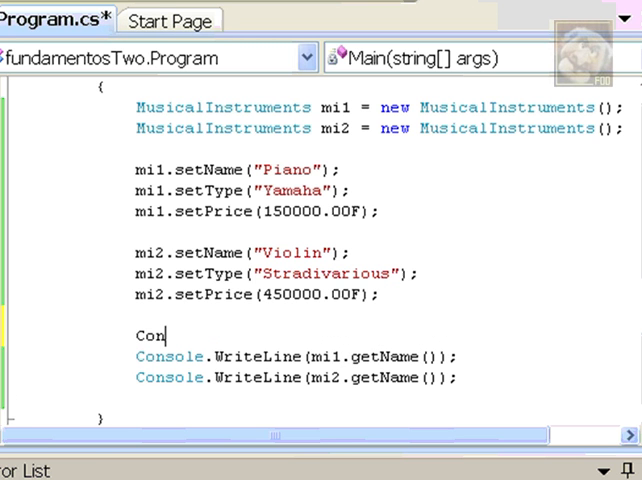
text(sole.wrt)
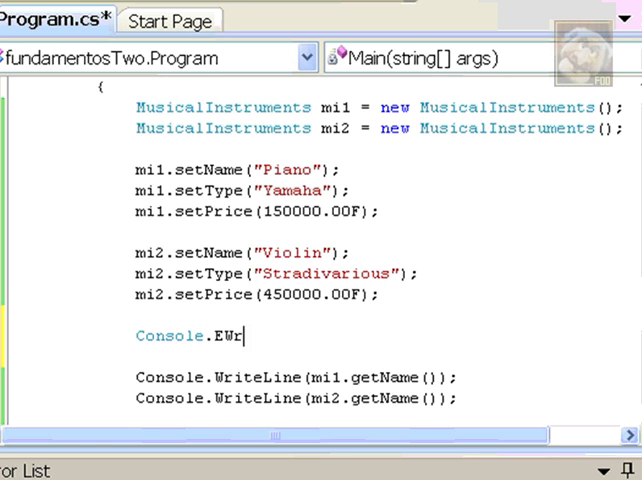
text(Write1)
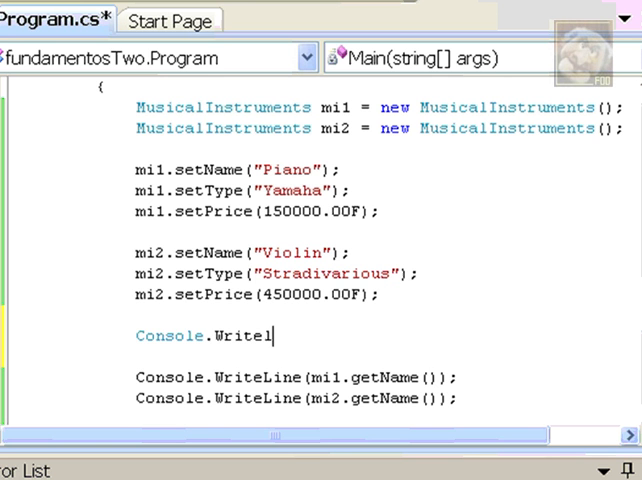
key(Backspace)
text(Line()
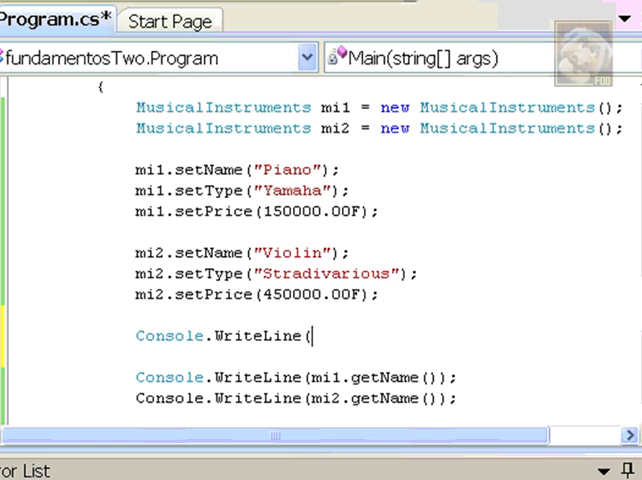
text("Hello)
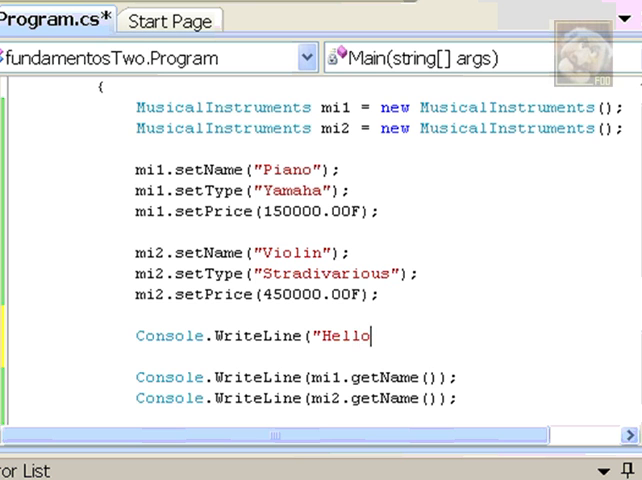
text(...");)
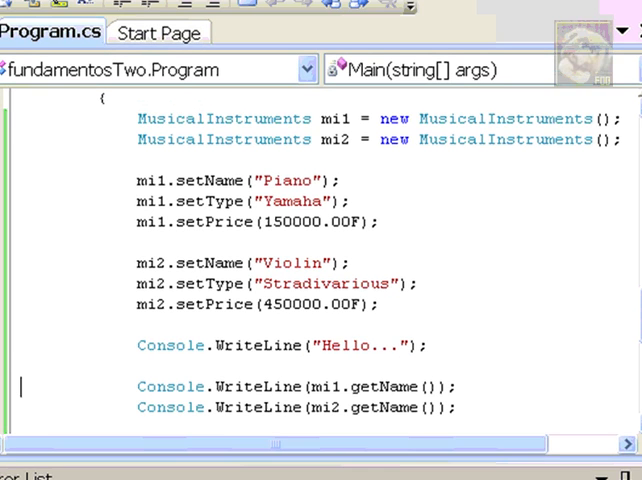
click(374, 11)
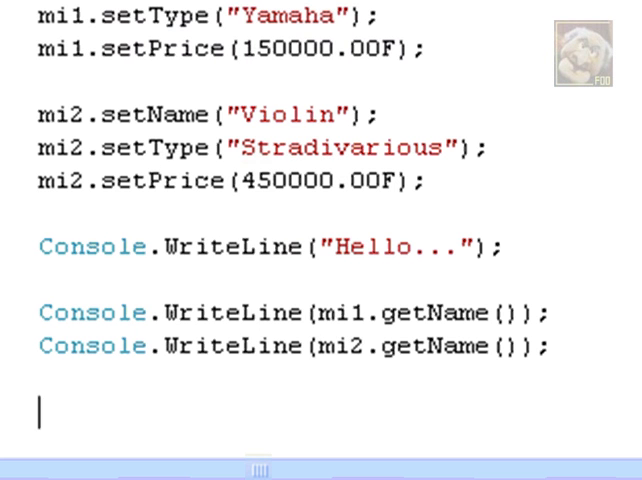
Declare String myType in Main, assigned from mi2.getType()
text(s)
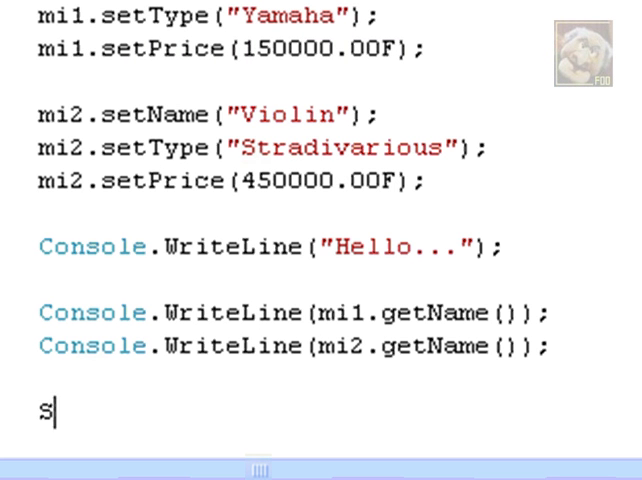
text(tring)
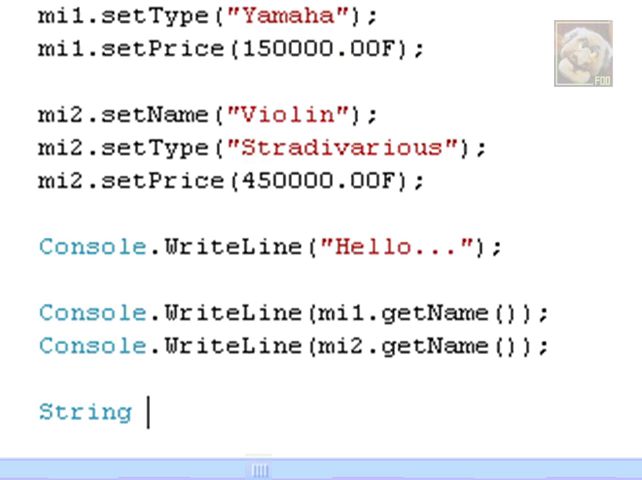
text(myType)
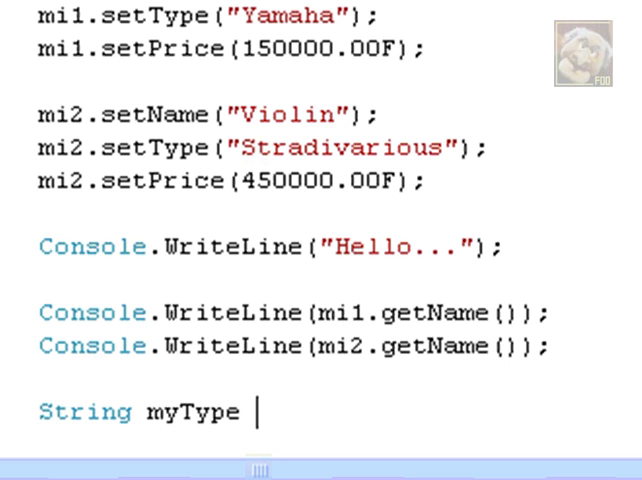
text(=)
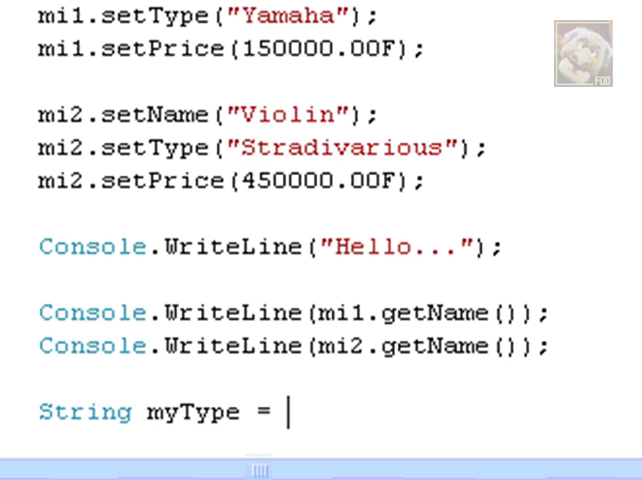
text(mi1.)
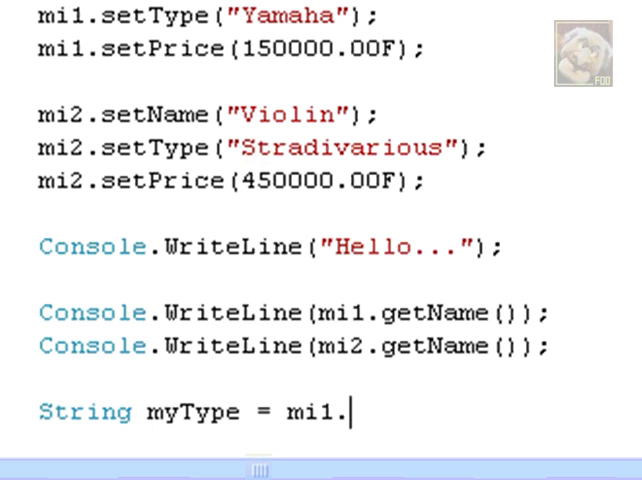
text(2.get)
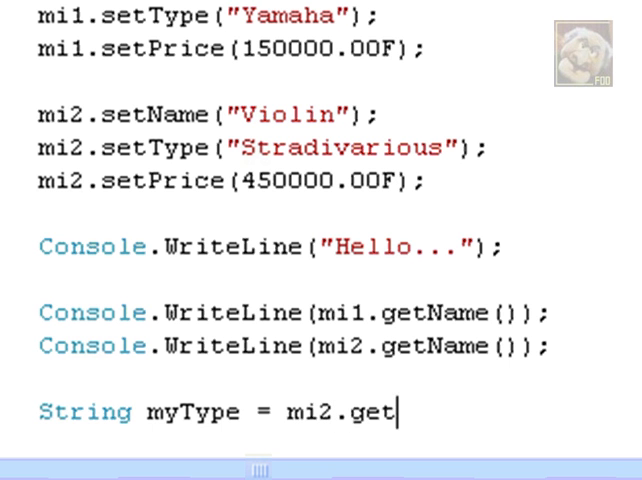
text(Type)
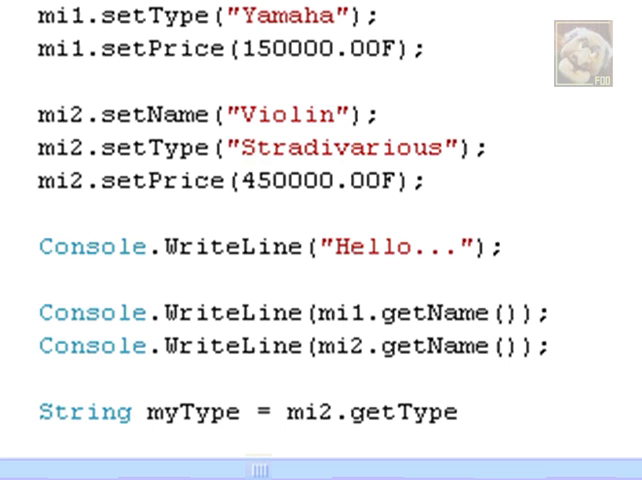
text(();)
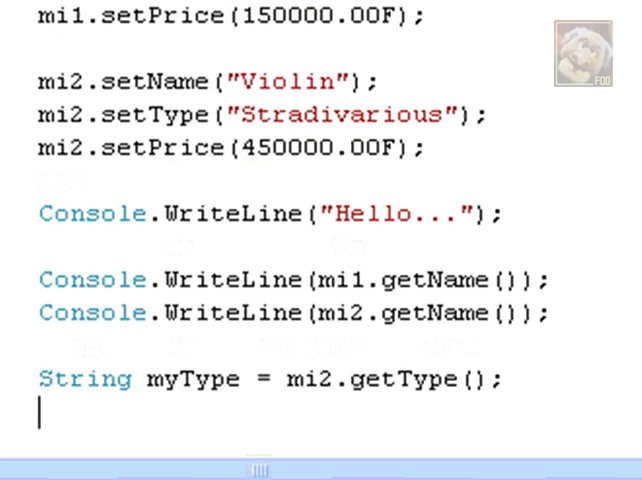
Add Console.WriteLine("My type is " + myType); to print the stored type
text(Con)
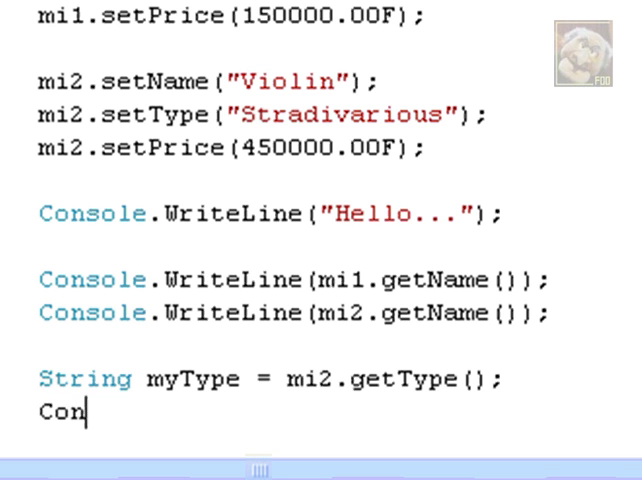
text(sole.)
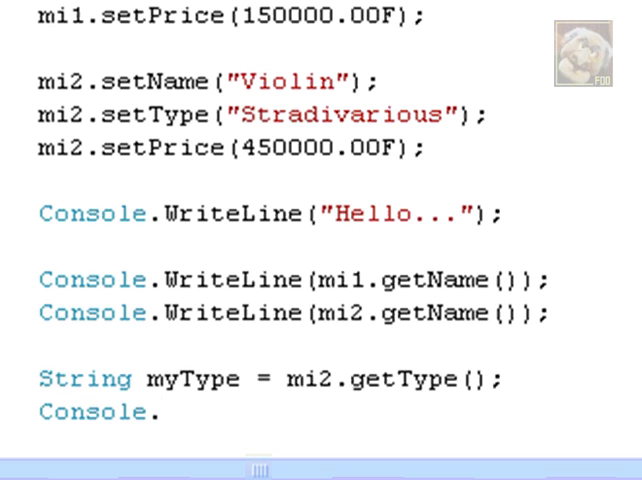
text(WriteLine("My)
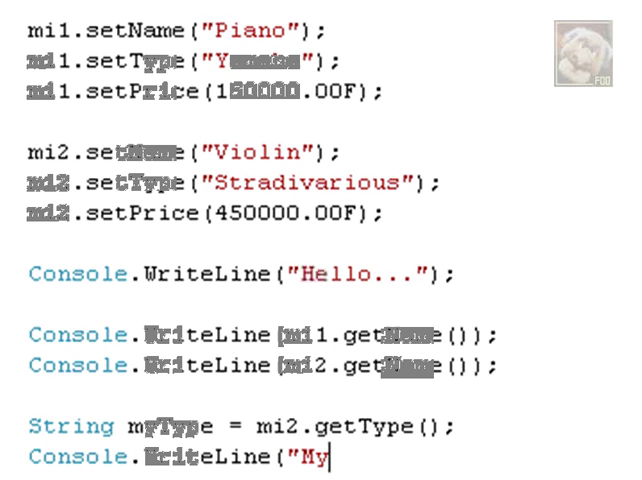
text(type is ")
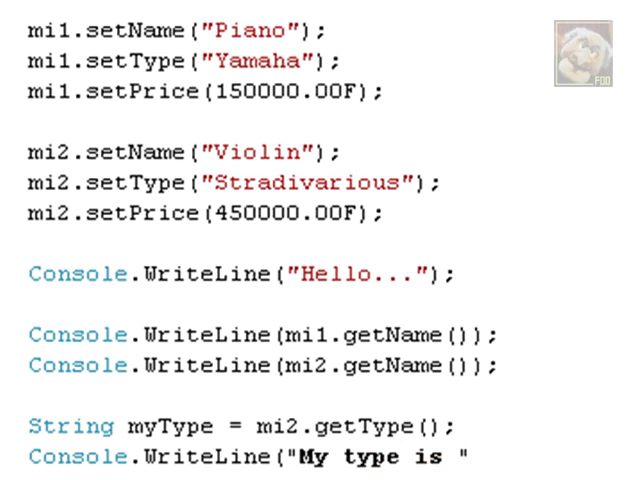
text(+my)
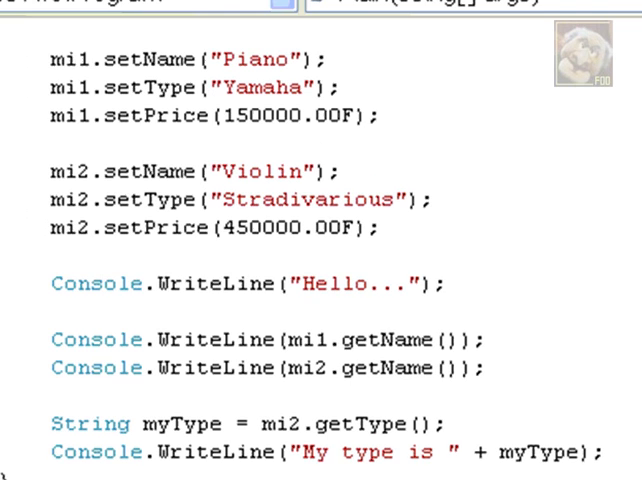
click(356, 12)
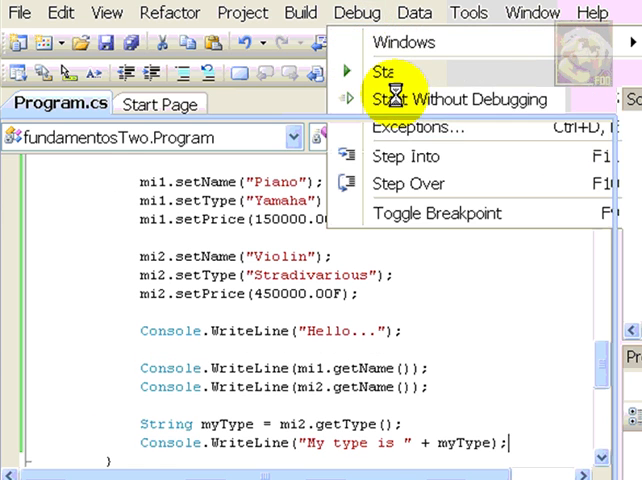
click(436, 99)
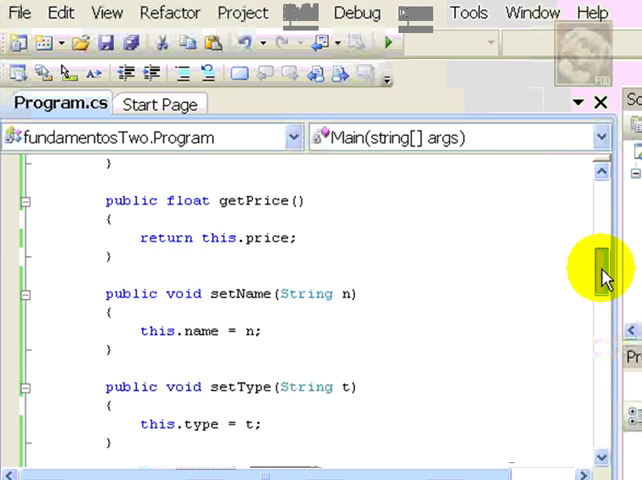
scroll(up, 3)
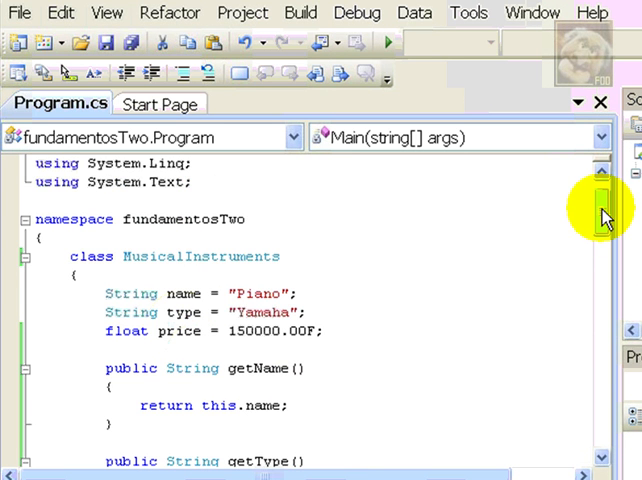
drag(603, 210, 603, 290)
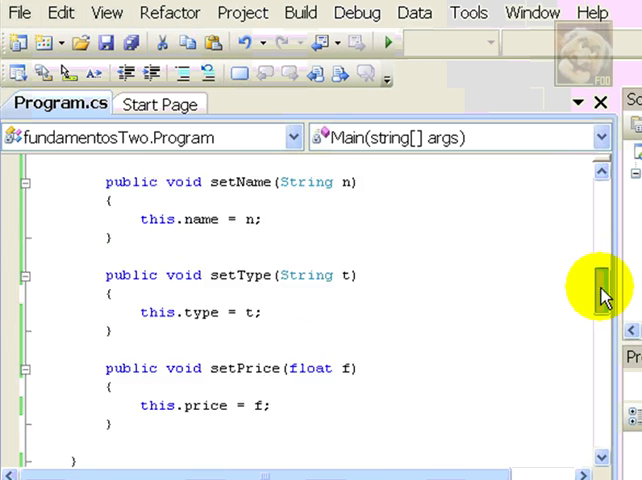
scroll(down, 3)
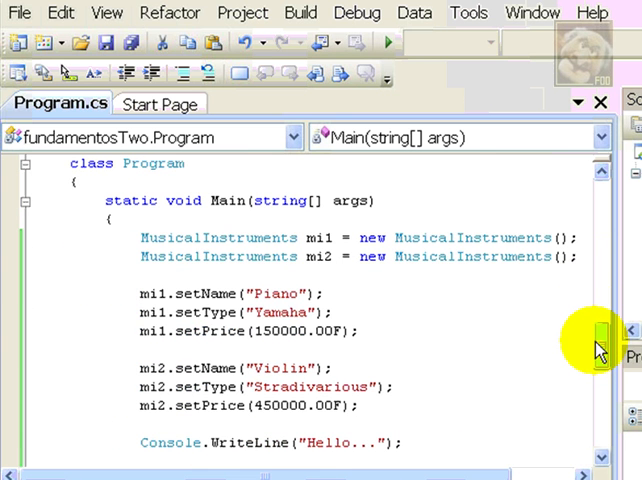